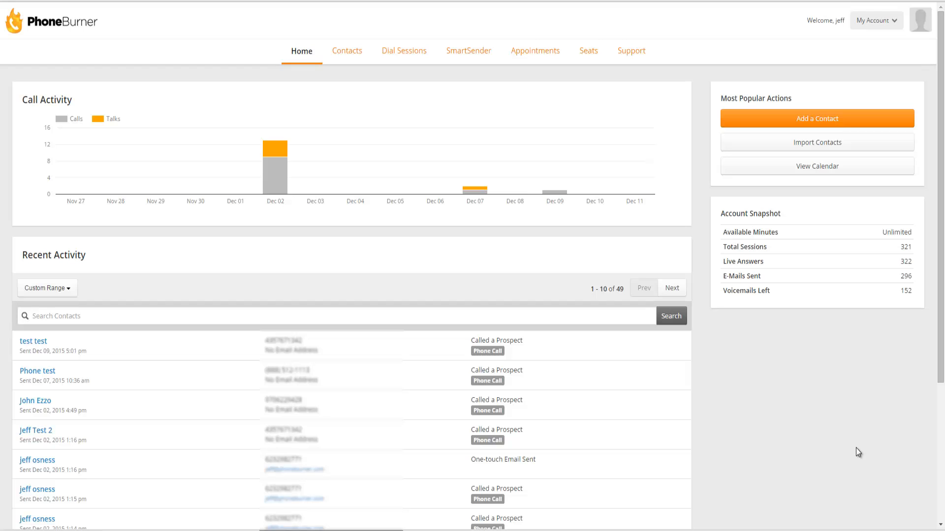
mouse_move(803, 433)
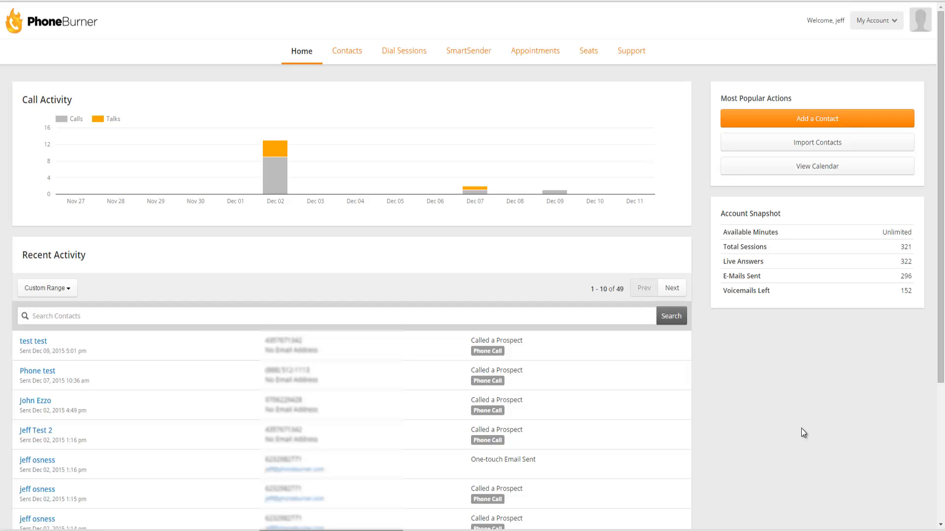
mouse_move(800, 430)
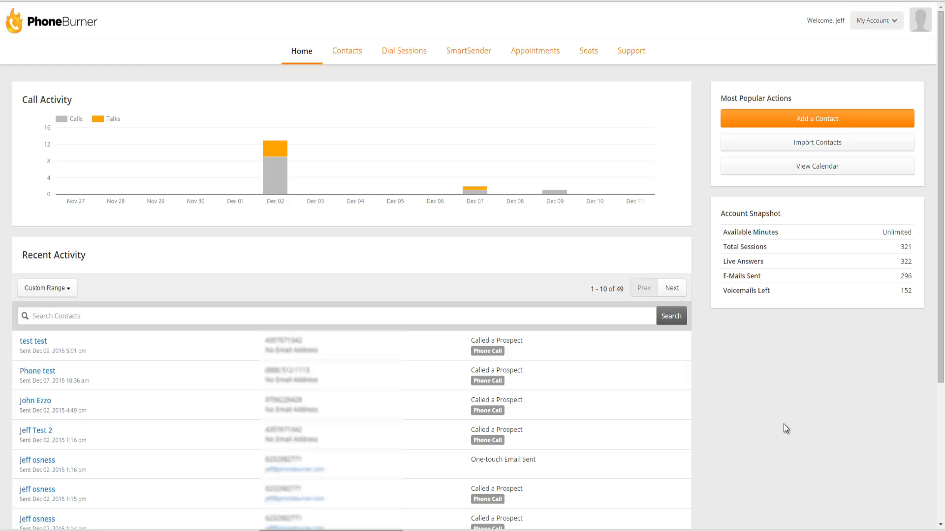
Go from Contacts via the One Touch Emails library to the Dial Sessions overview with its monthly summary
click(347, 50)
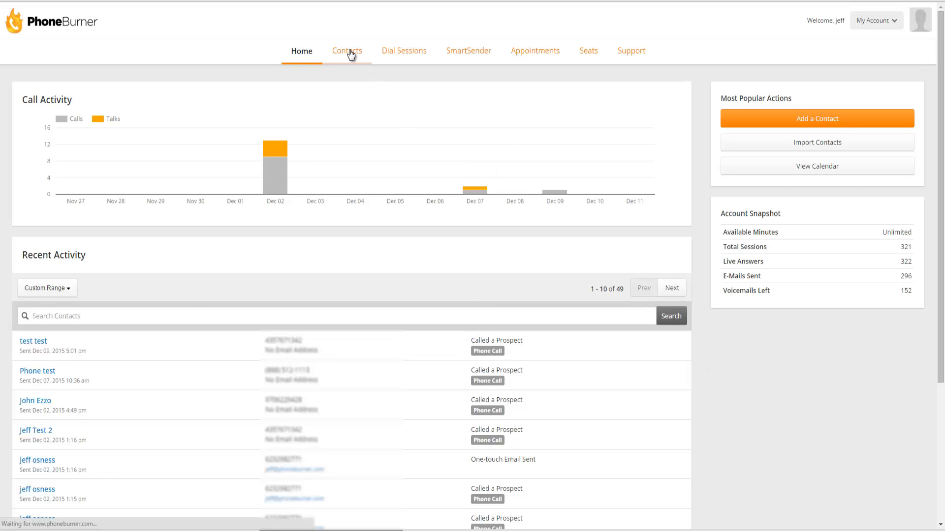
click(346, 50)
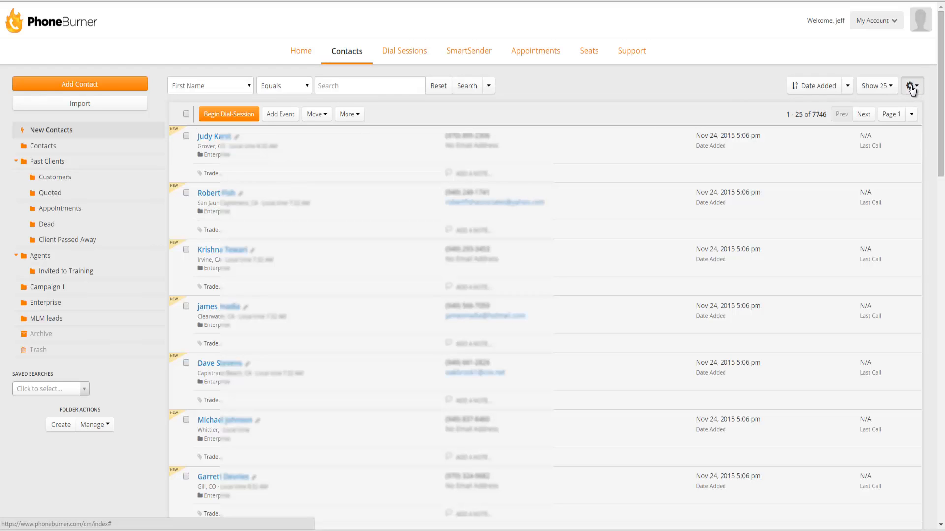
click(912, 86)
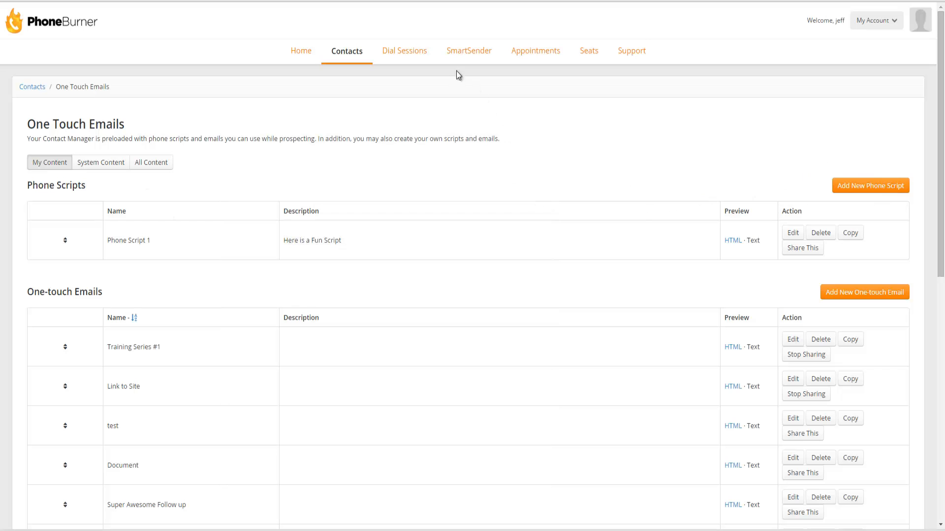
click(404, 50)
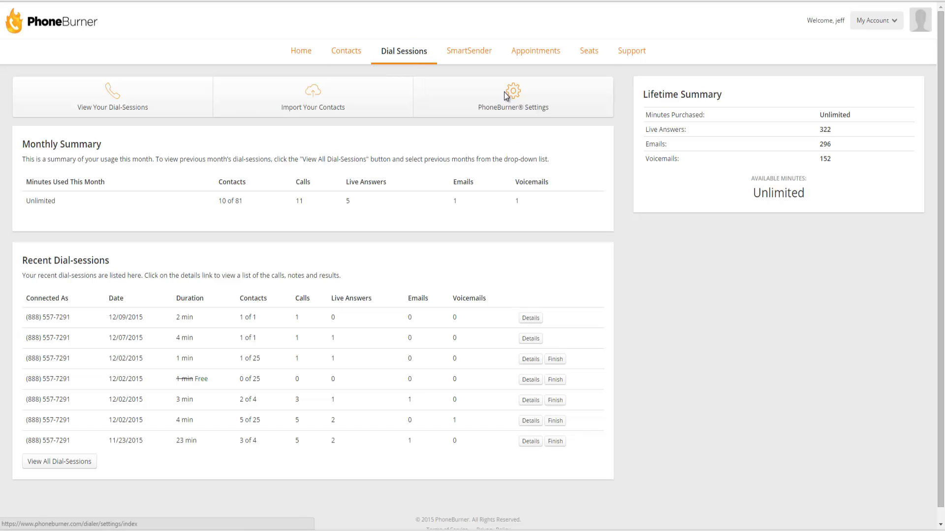
Reach the message library of phone scripts and one-touch emails through PhoneBurner Settings
click(513, 96)
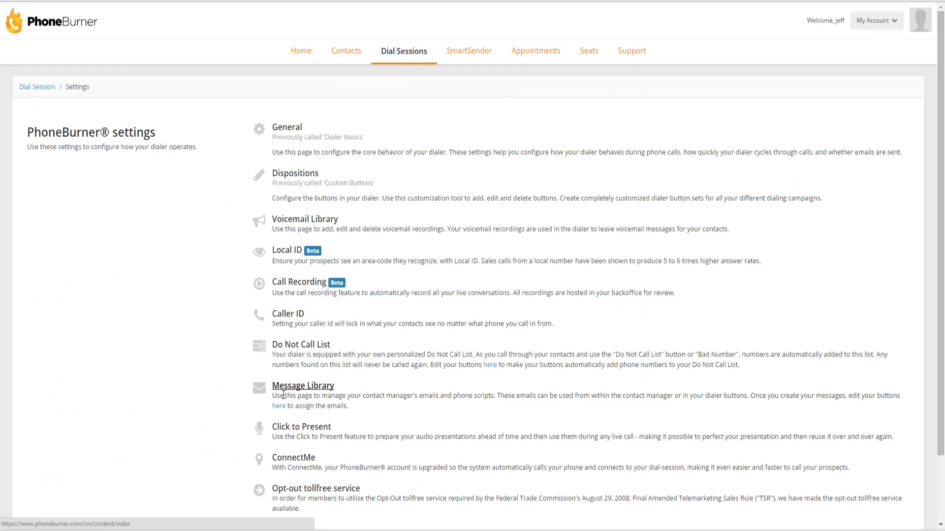
click(303, 386)
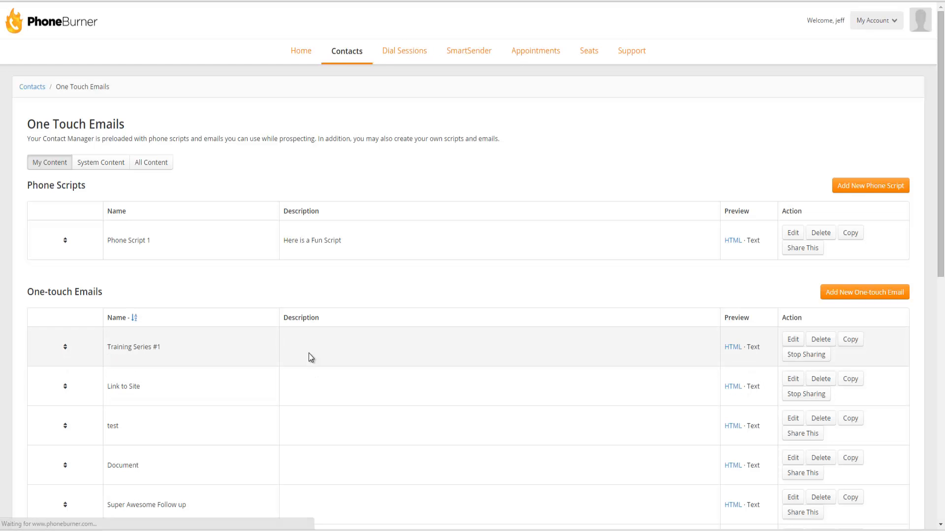
mouse_move(865, 170)
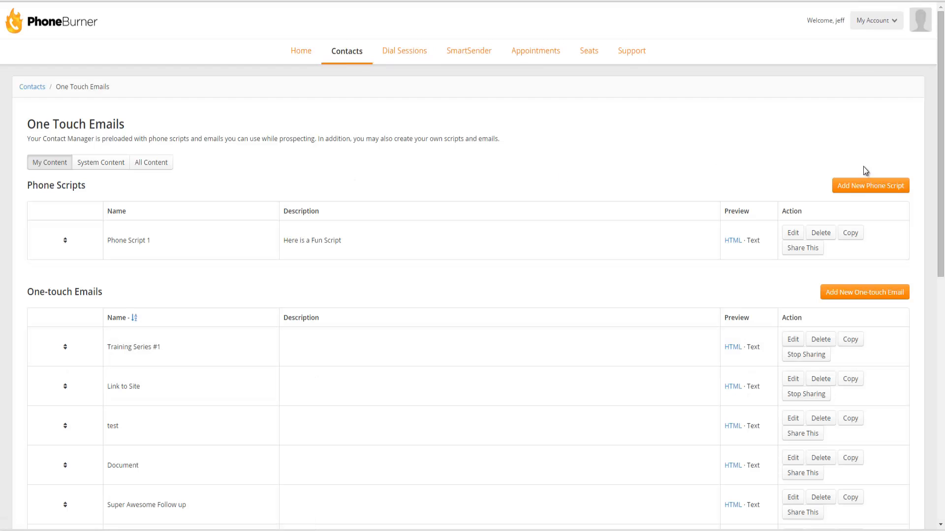
mouse_move(830, 202)
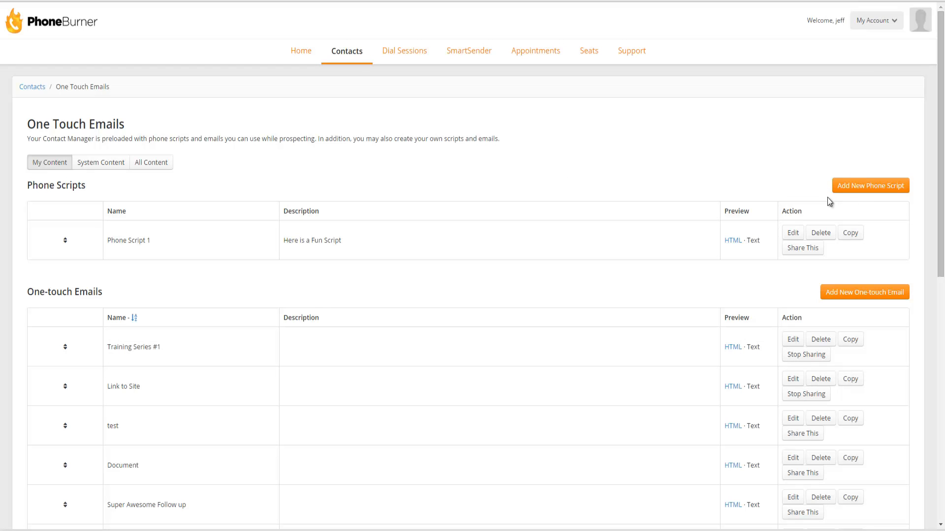
mouse_move(874, 210)
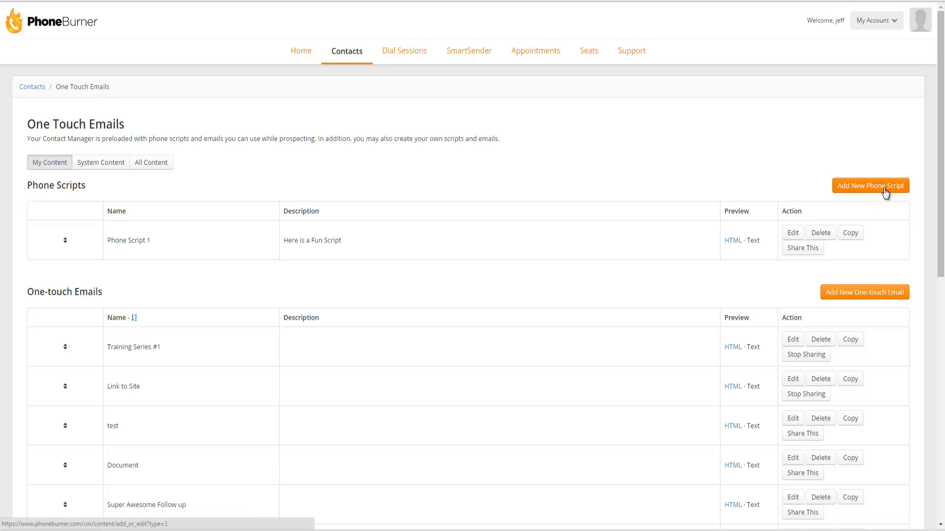
Create a new phone script and name it 'Demo Script'
click(870, 185)
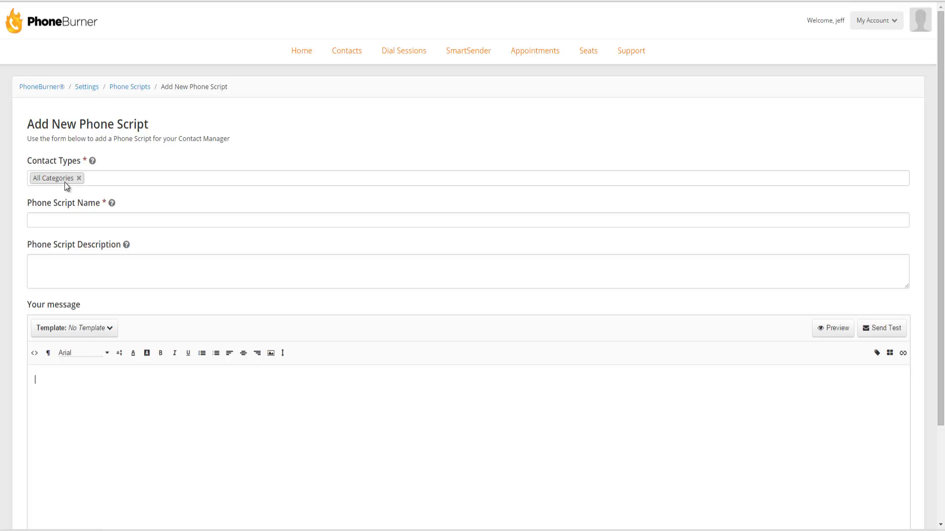
mouse_move(74, 189)
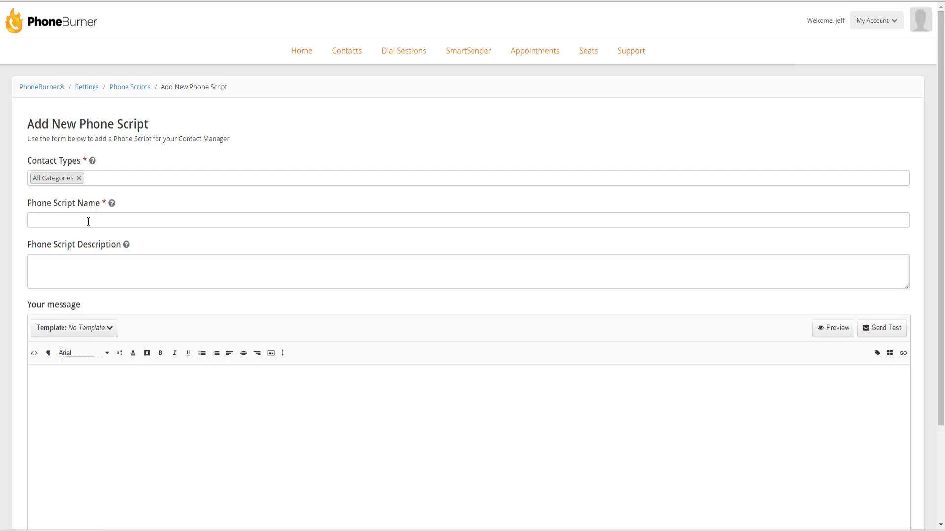
text(Demo Script)
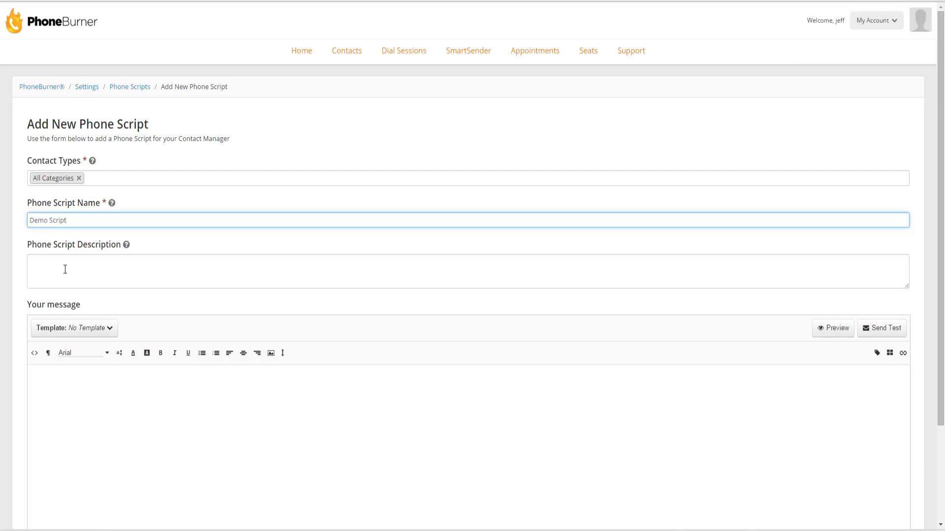
scroll(down, 3)
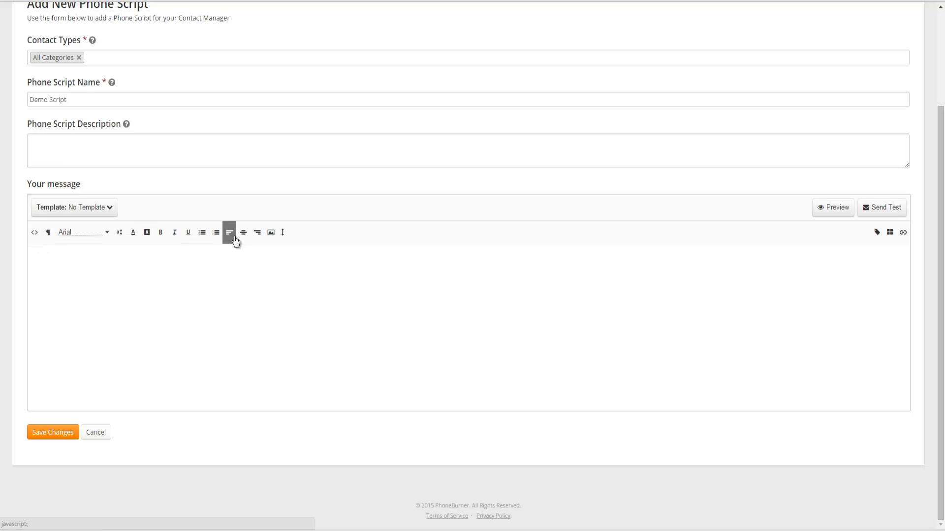
mouse_move(271, 233)
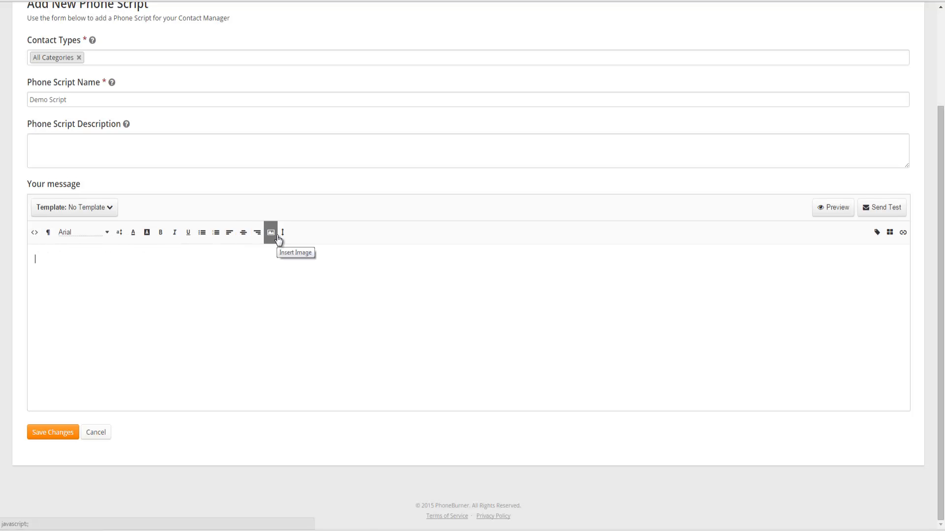
mouse_move(161, 232)
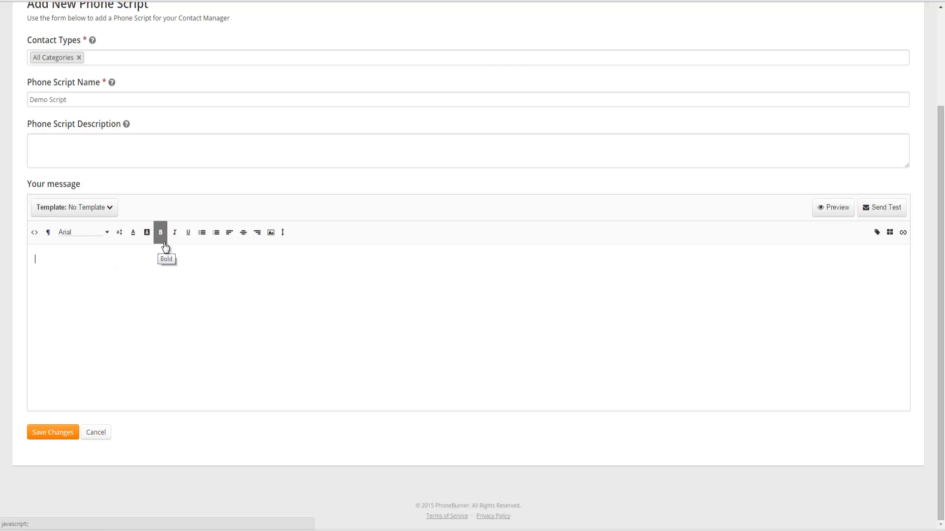
mouse_move(257, 232)
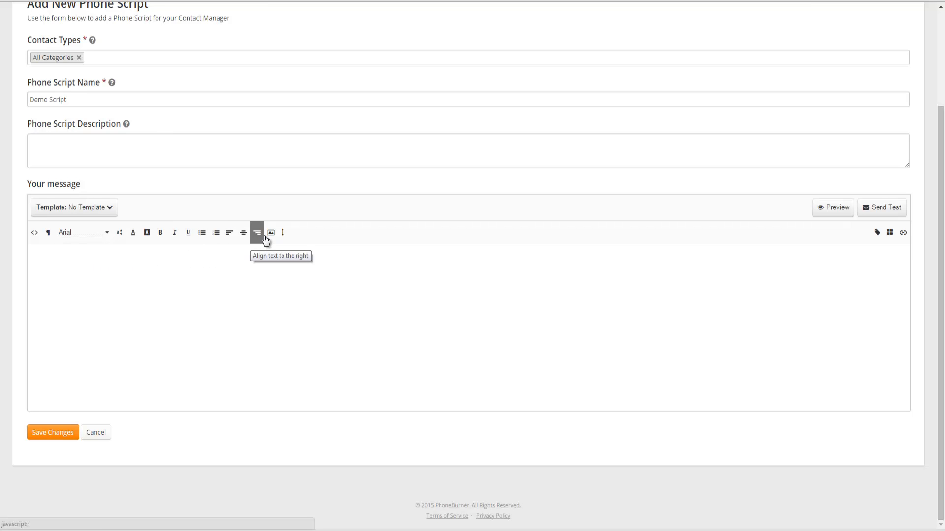
click(271, 233)
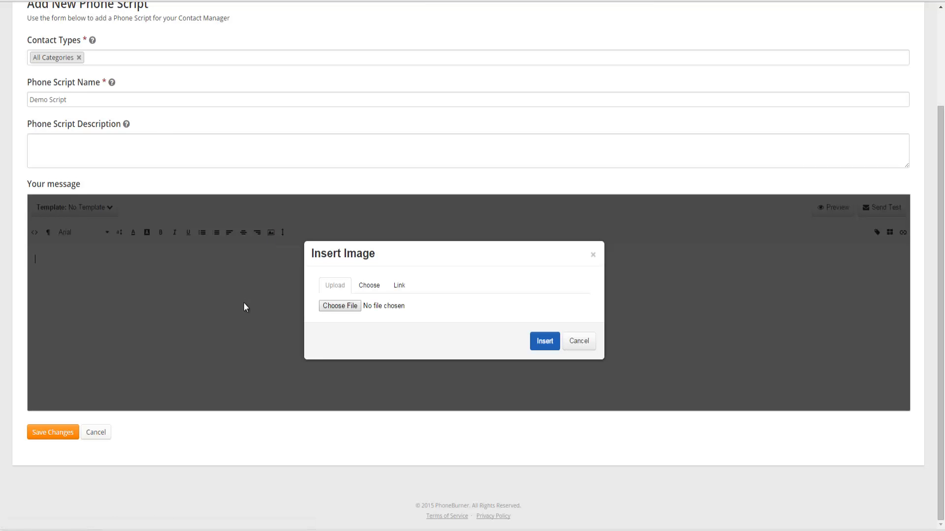
mouse_move(369, 286)
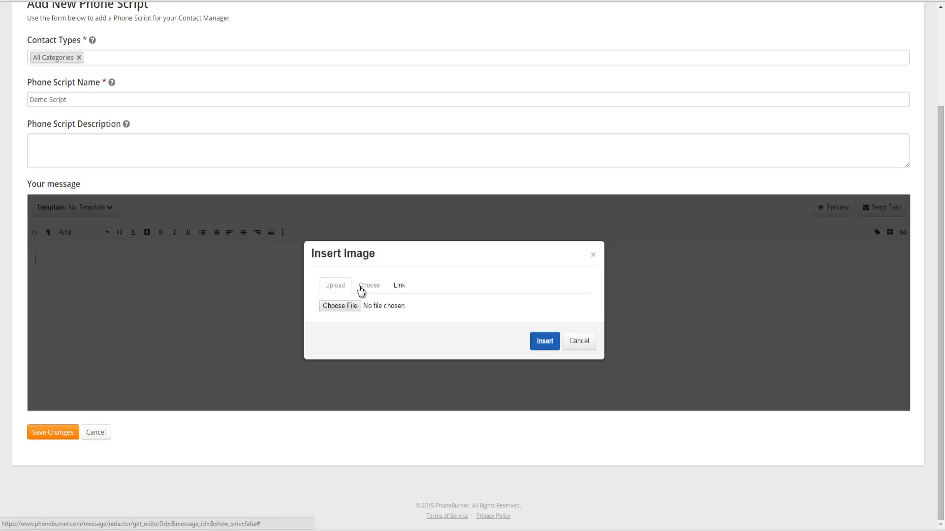
mouse_move(354, 296)
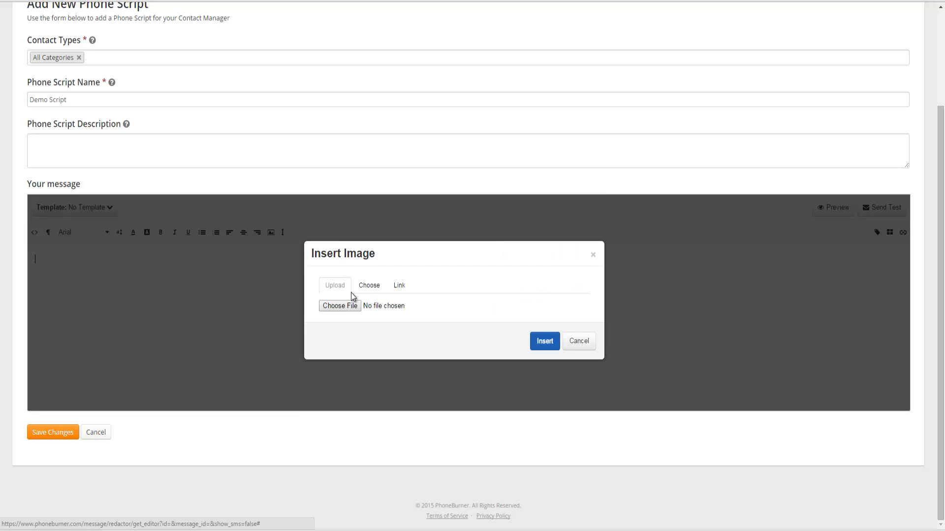
click(578, 342)
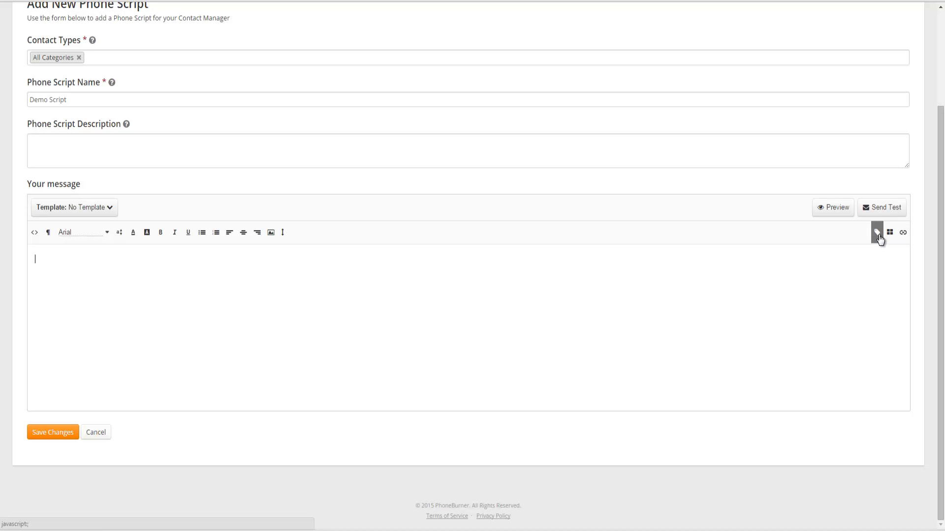
click(876, 233)
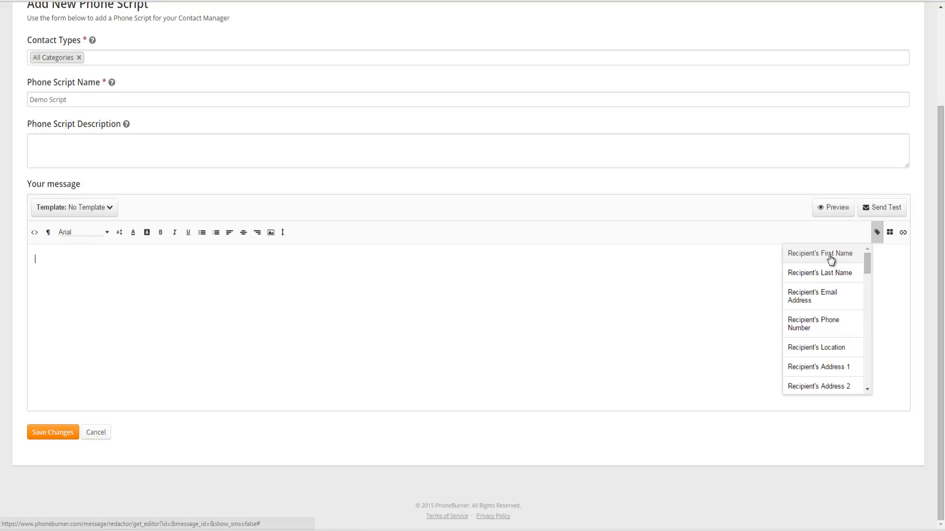
Begin the greeting with the recipient's first name and the Sender's First Name personalization codes
click(819, 253)
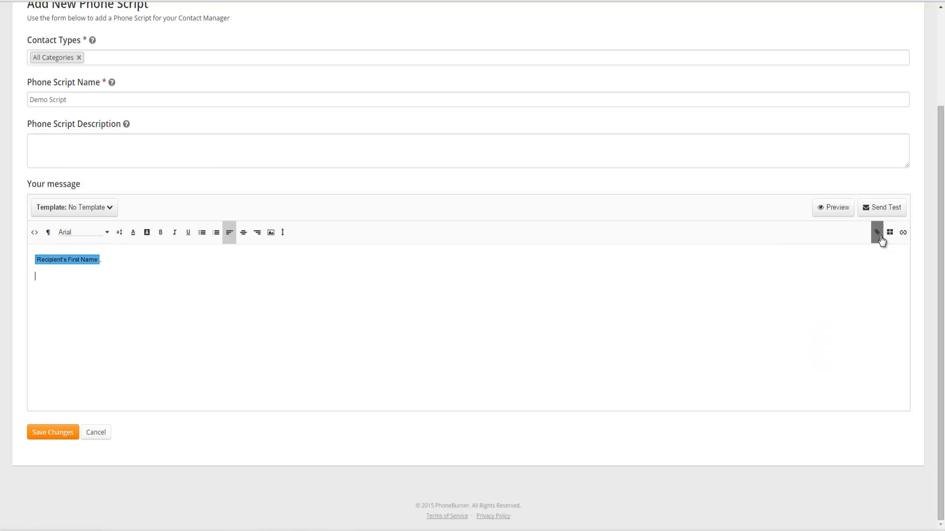
click(877, 232)
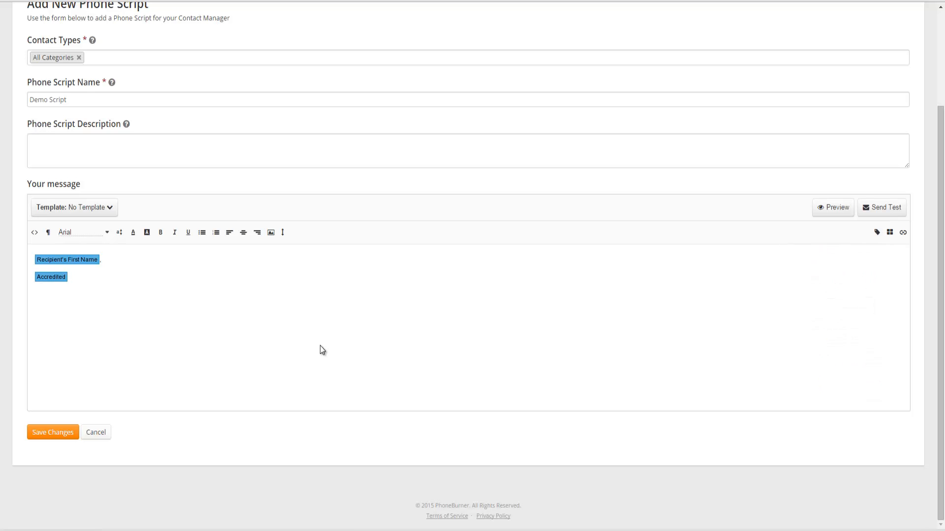
text(Tha)
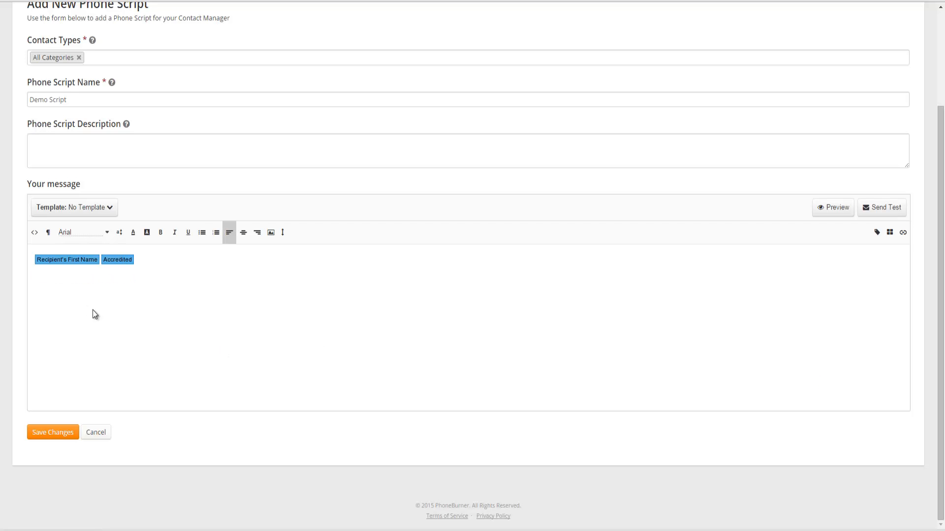
click(877, 233)
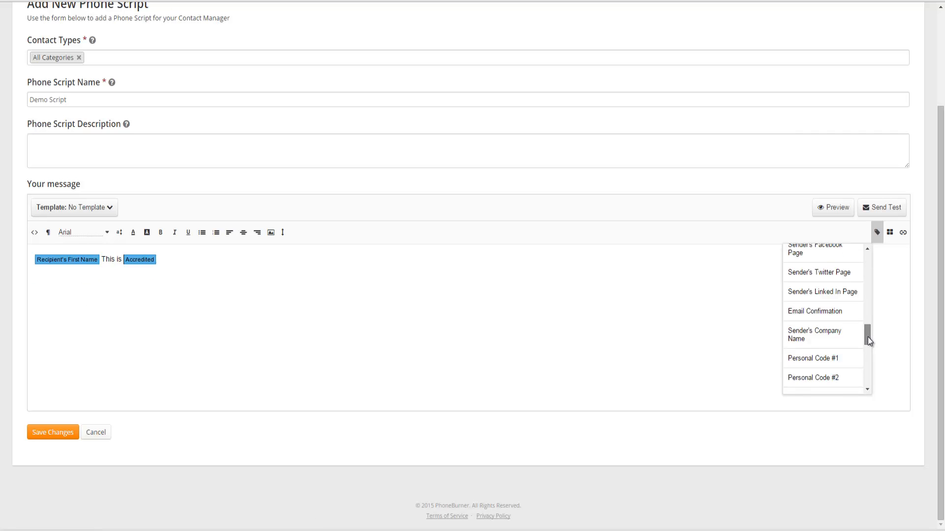
click(820, 265)
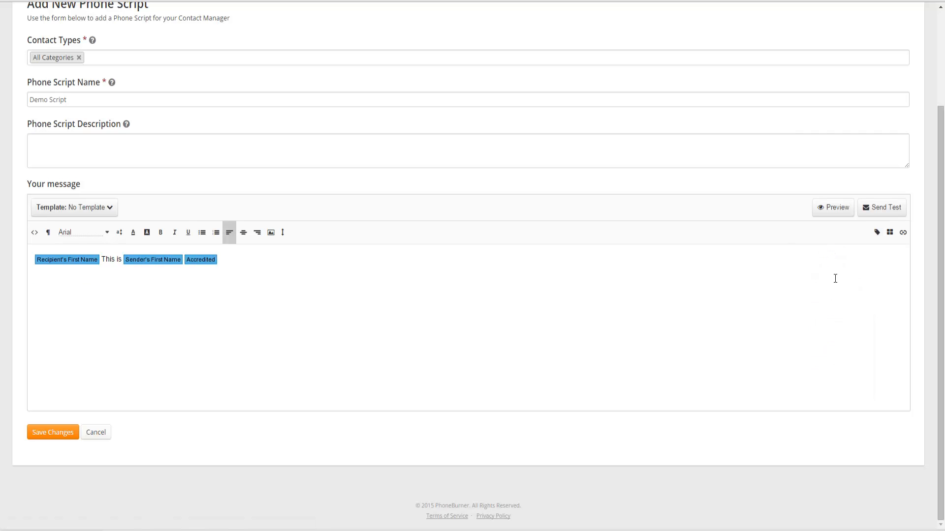
Write 'from PhoneBurner' and the Job Title decision-maker question, checking a misspelled word's suggestions
text(from PhoneBurner do you have a  few minutes to talk?)
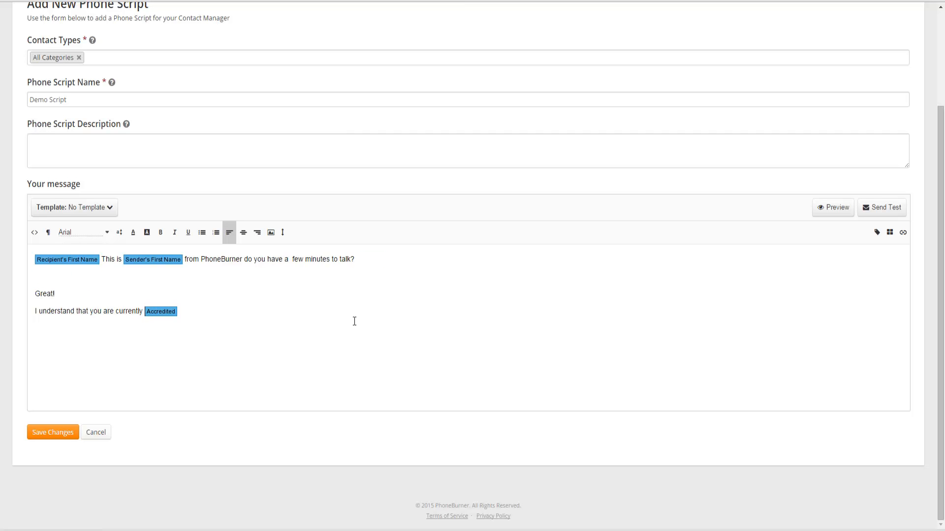
mouse_move(326, 313)
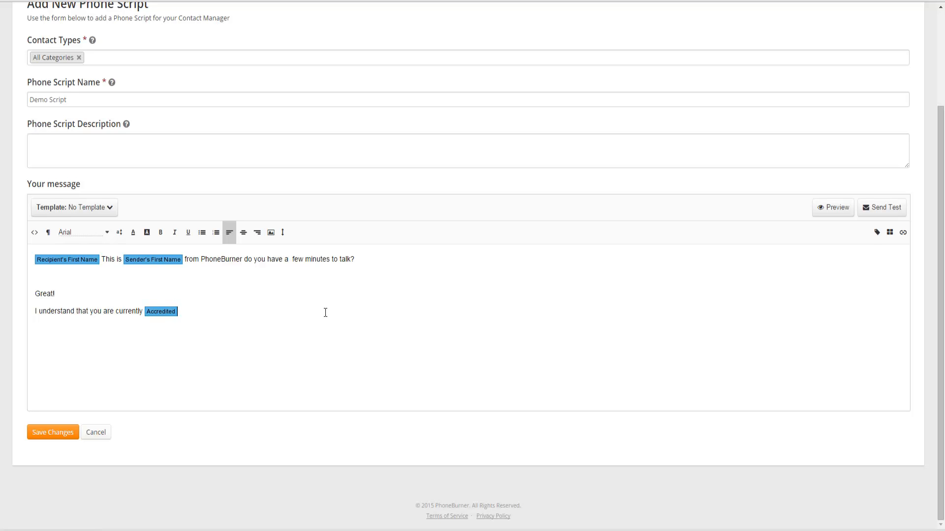
mouse_move(810, 329)
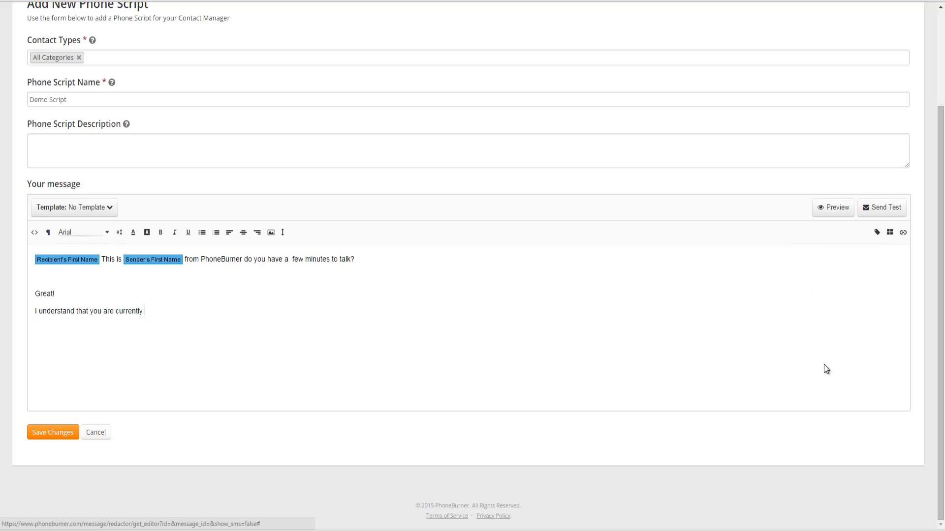
text(Job Title at your company are you t)
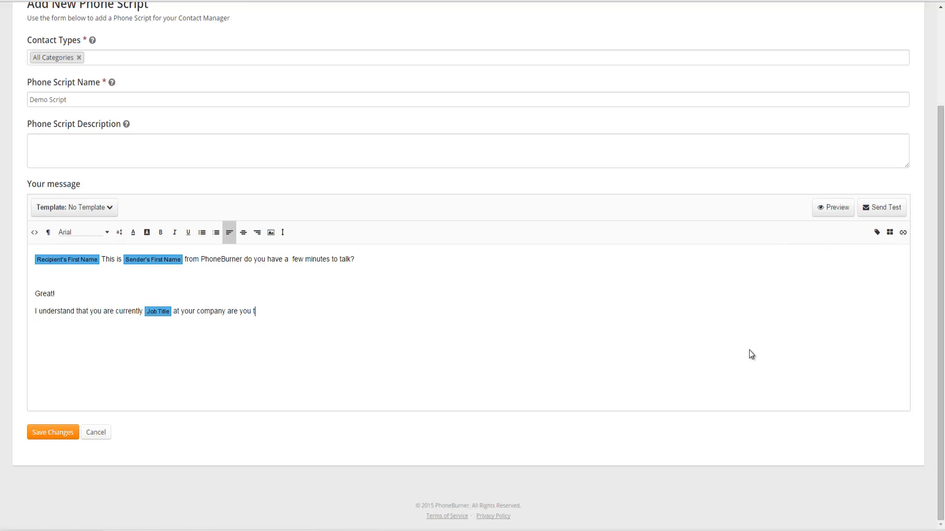
text(he decision maker?)
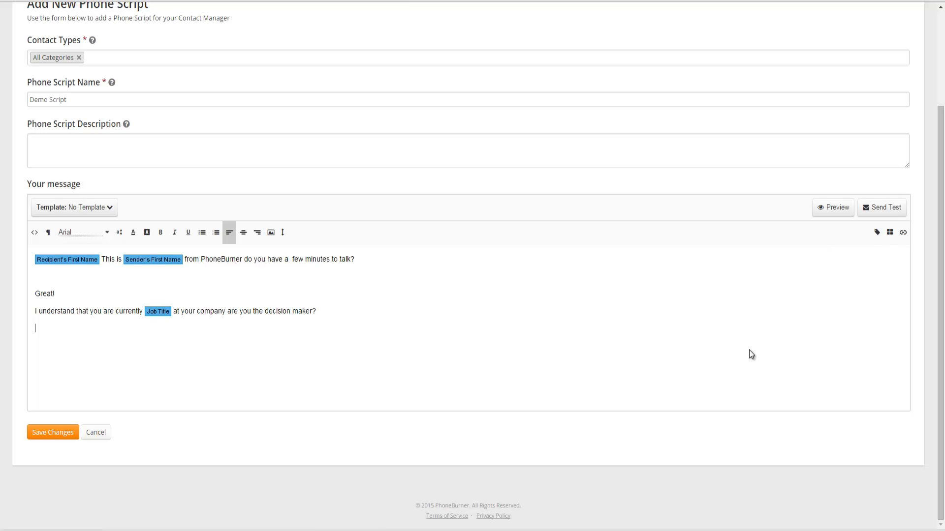
click(877, 232)
text(Exellent)
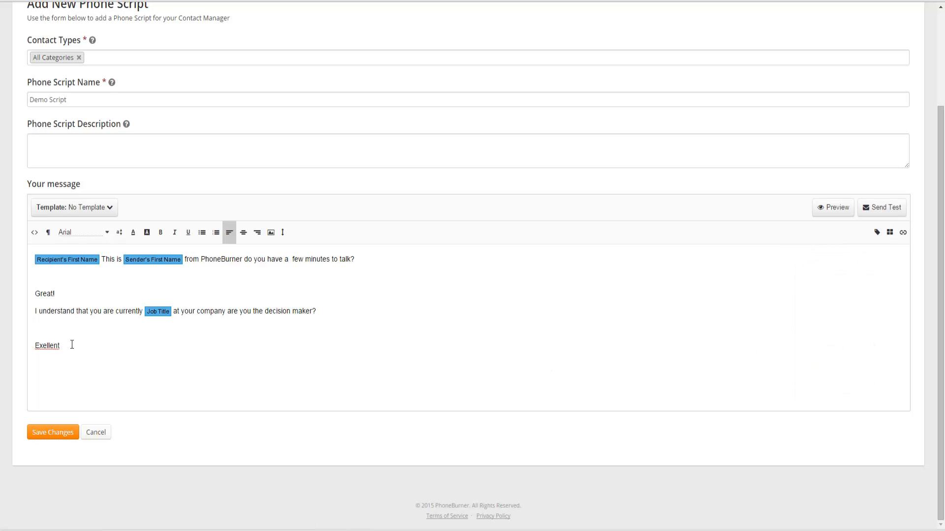
right_click(47, 346)
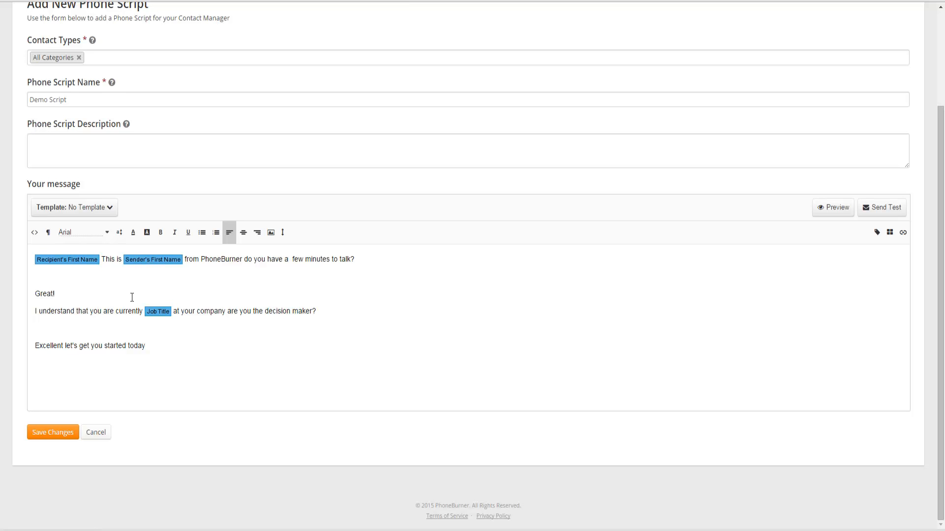
mouse_move(83, 318)
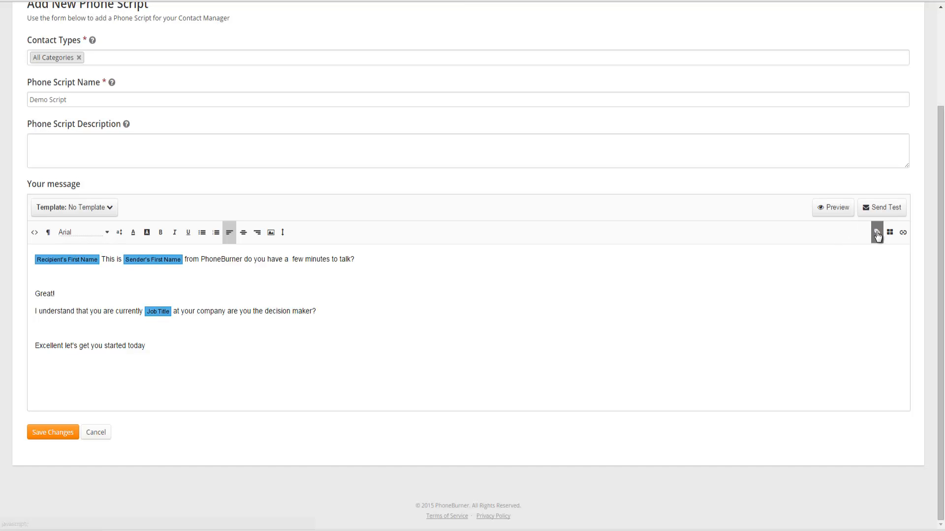
Browse the personalization code list including custom fields like Occupation and Age
click(876, 233)
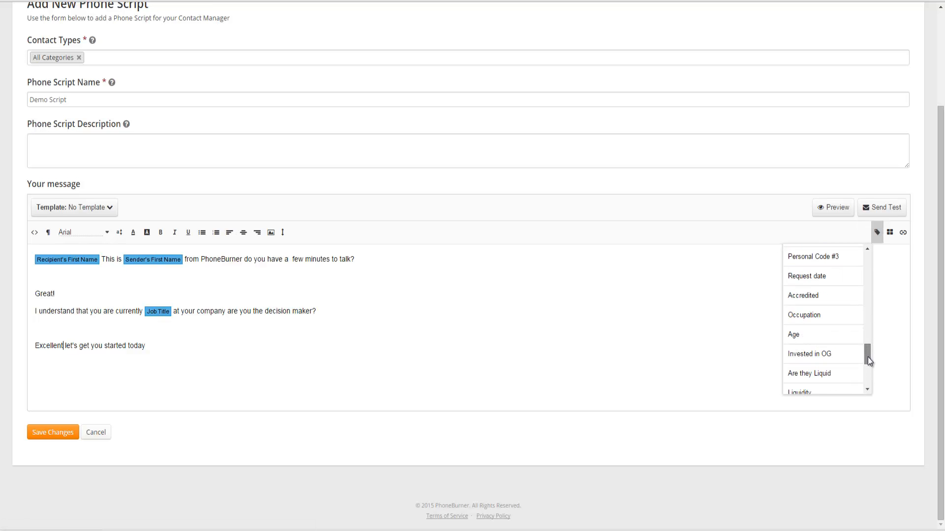
scroll(down, 3)
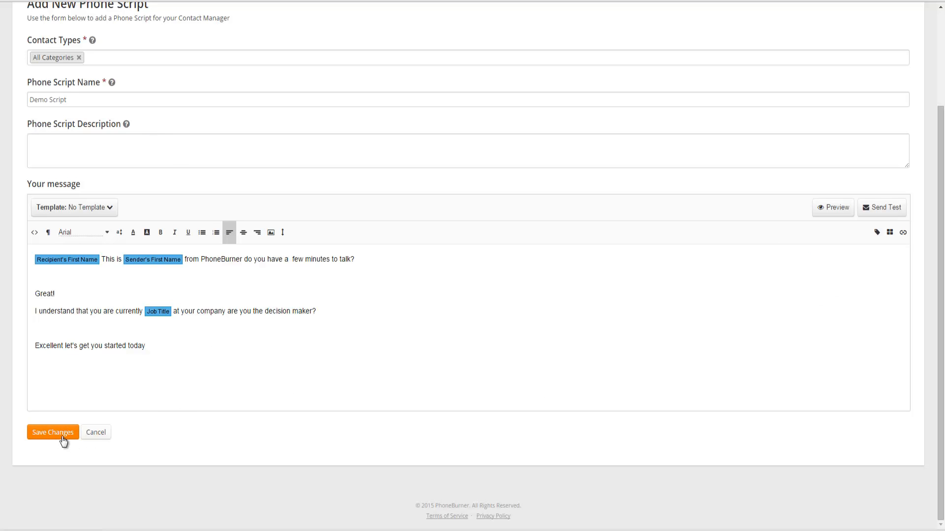
Save Demo Script so it appears in the Phone Scripts list
click(52, 432)
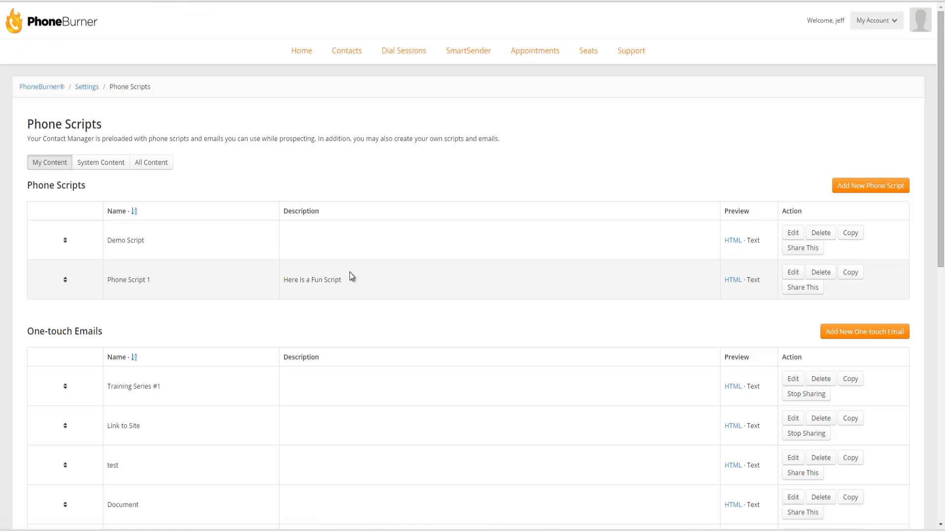
mouse_move(355, 272)
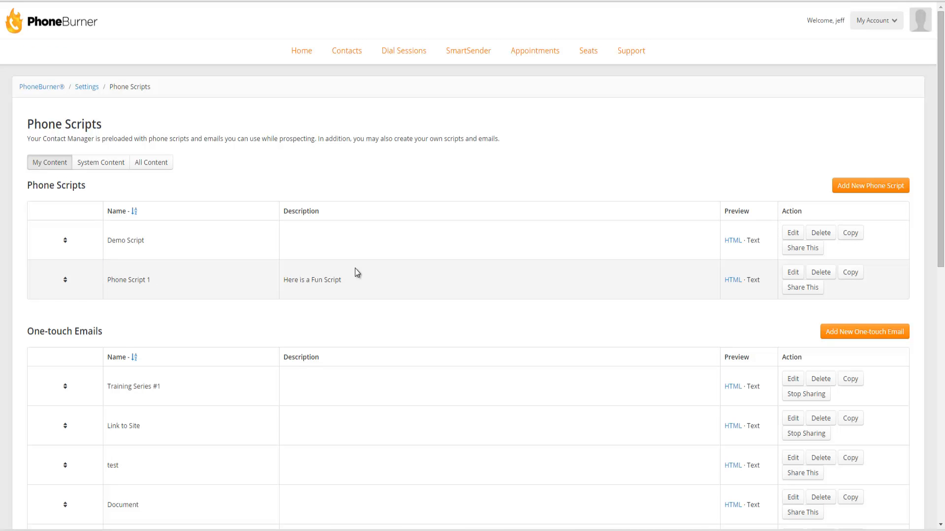
mouse_move(357, 66)
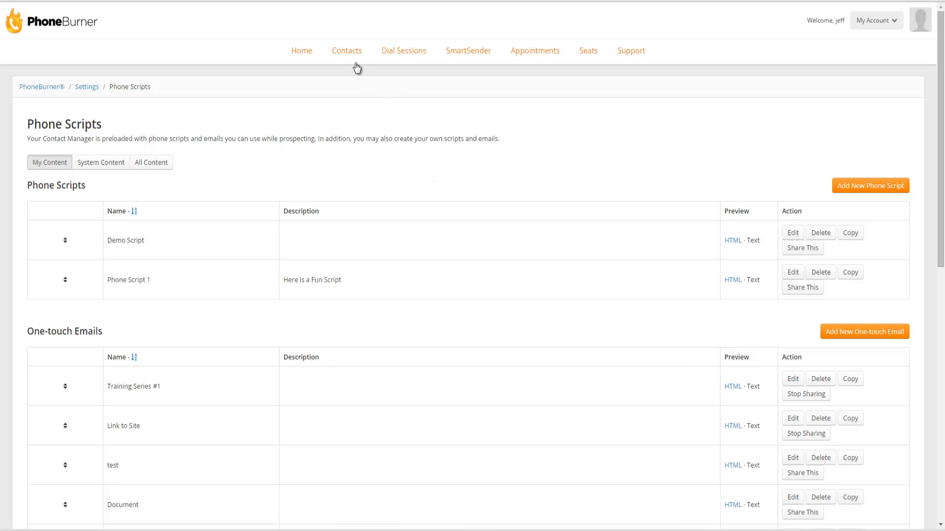
Begin a dial session for the checked contact to reach the dial session settings
click(347, 50)
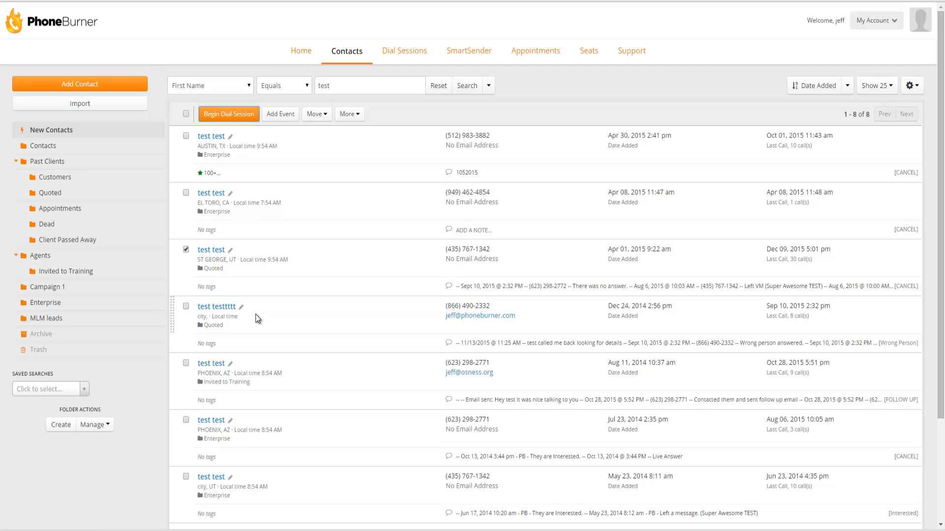
mouse_move(200, 341)
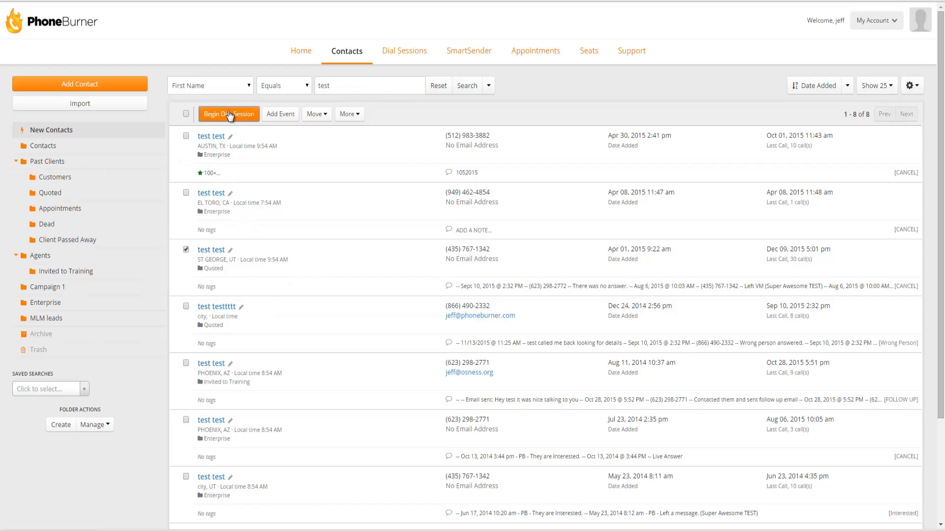
click(228, 114)
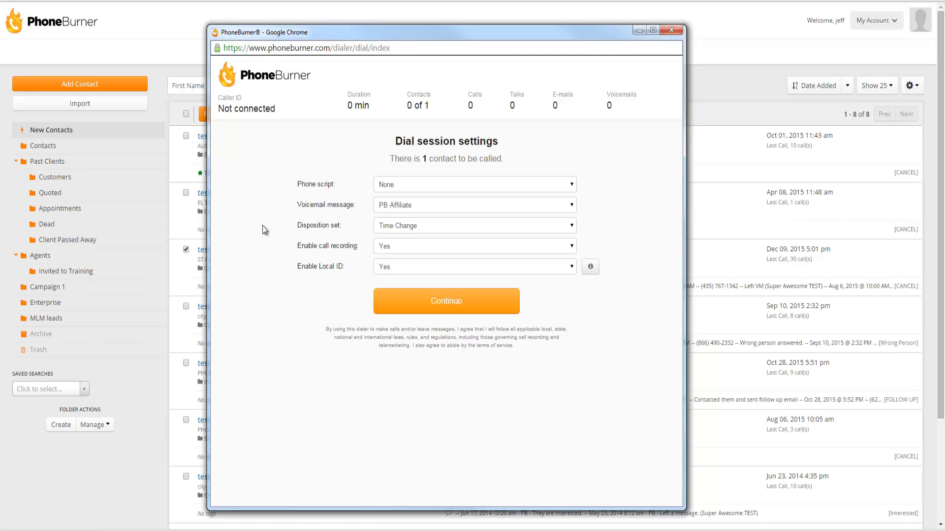
mouse_move(383, 186)
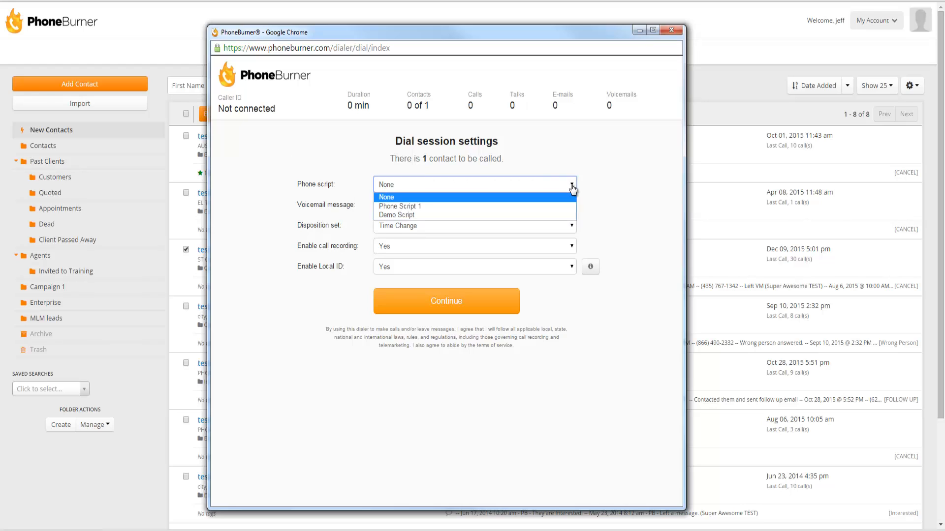
mouse_move(396, 216)
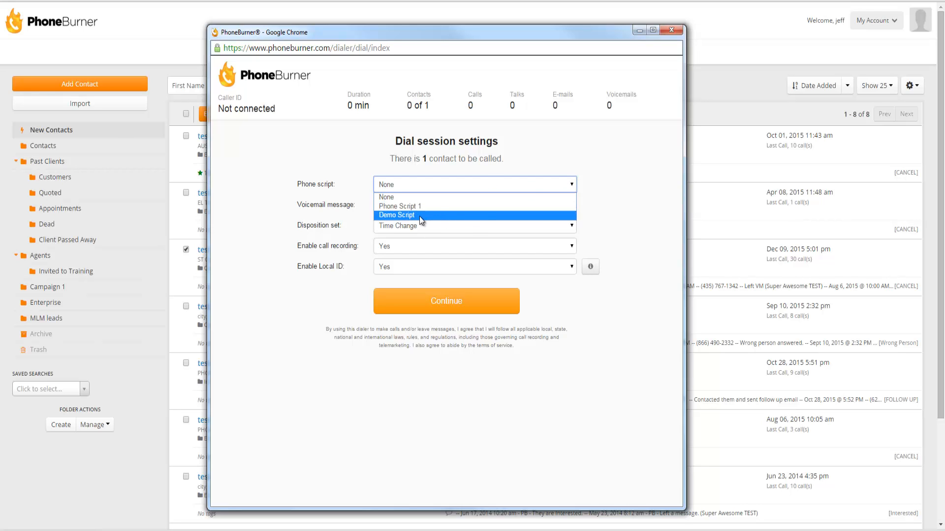